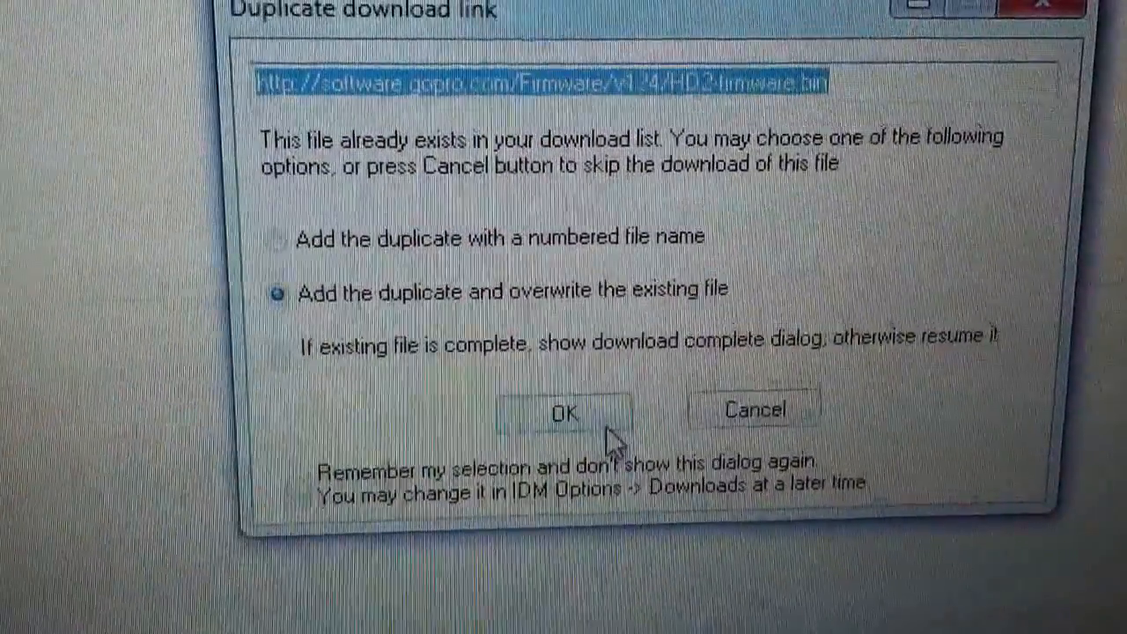
# - Confirm the duplicate-link prompt so HD2-firmware.bin downloads again, overwriting the old copy
pyautogui.click(562, 412)
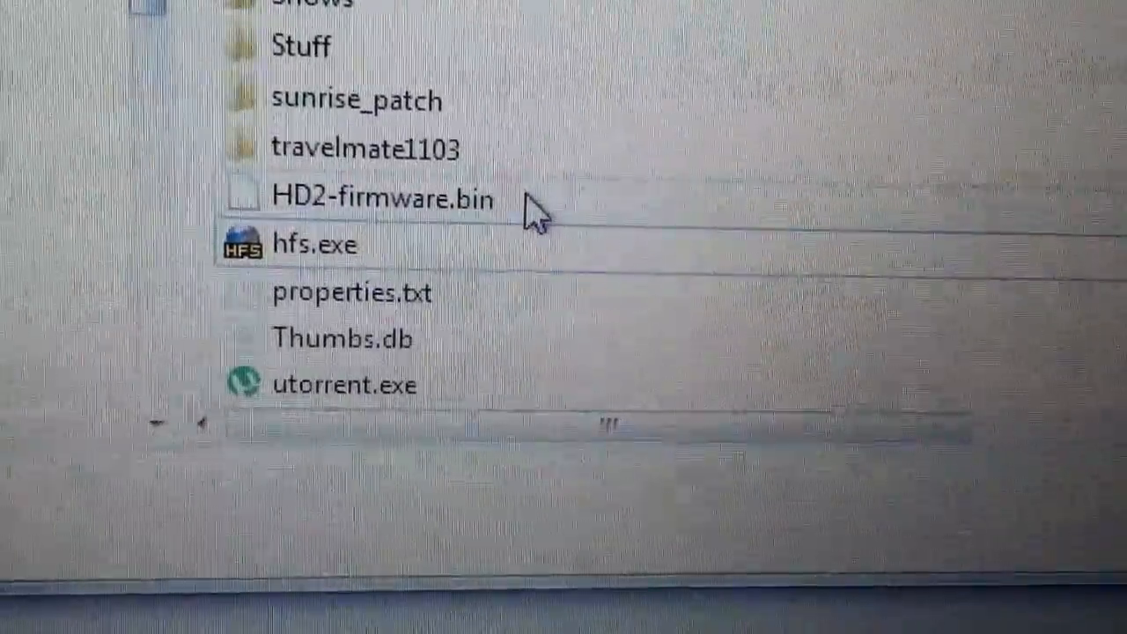
# - Select the 42.0 MB HD2-firmware.bin and bring up its context menu to copy it
pyautogui.click(380, 196)
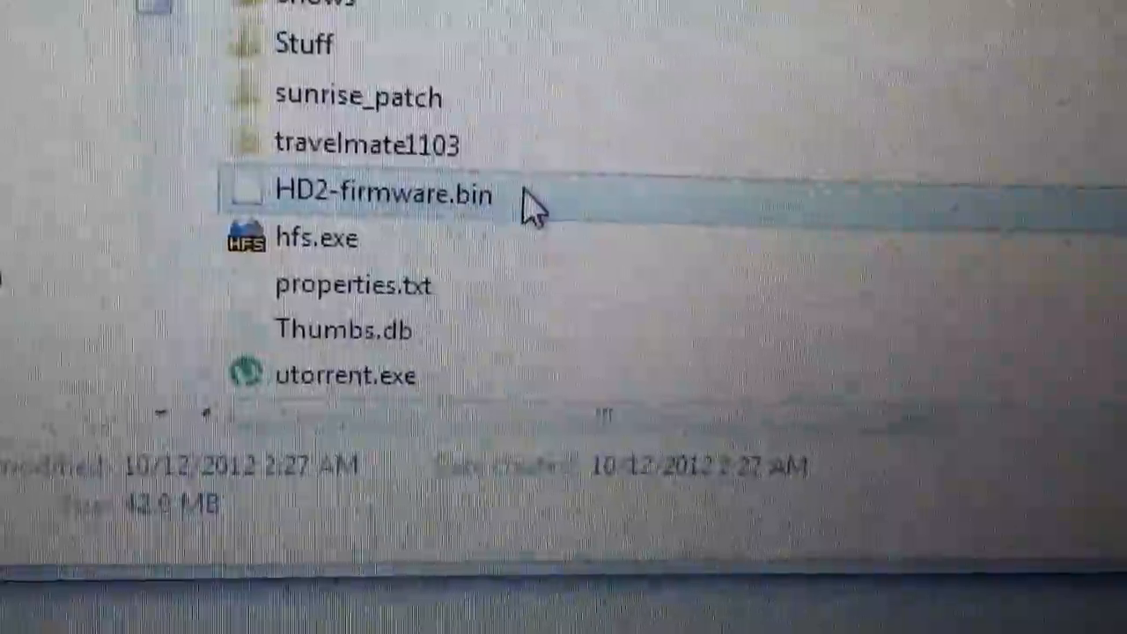
pyautogui.rightClick(384, 194)
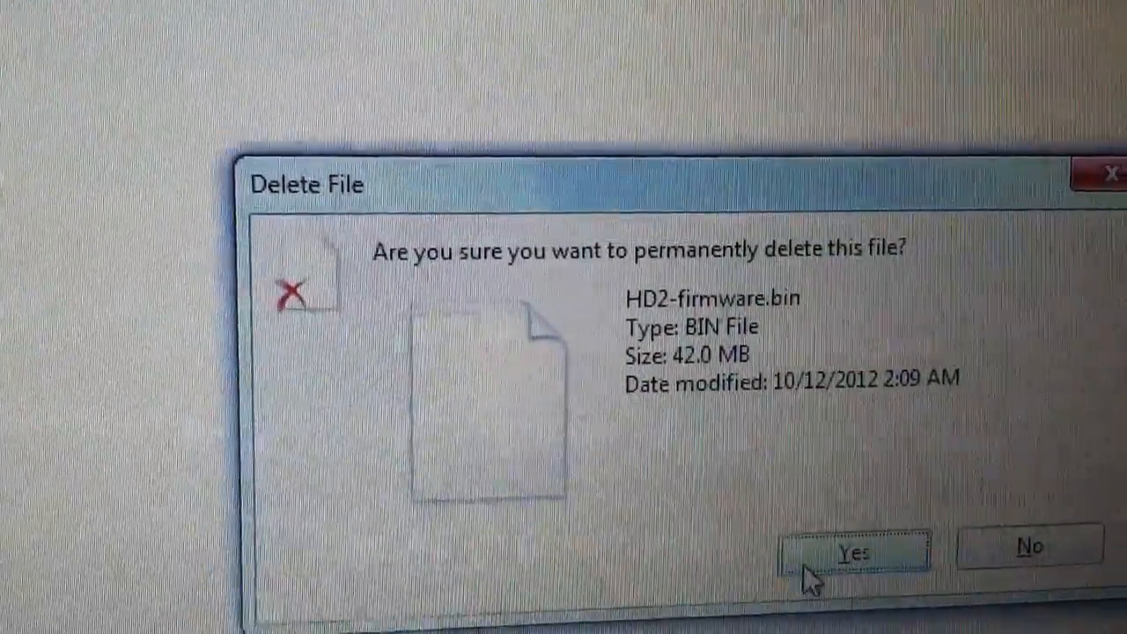
# - Confirm permanent deletion of the older HD2-firmware.bin dated 10/12/2012 2:09 AM
pyautogui.click(852, 553)
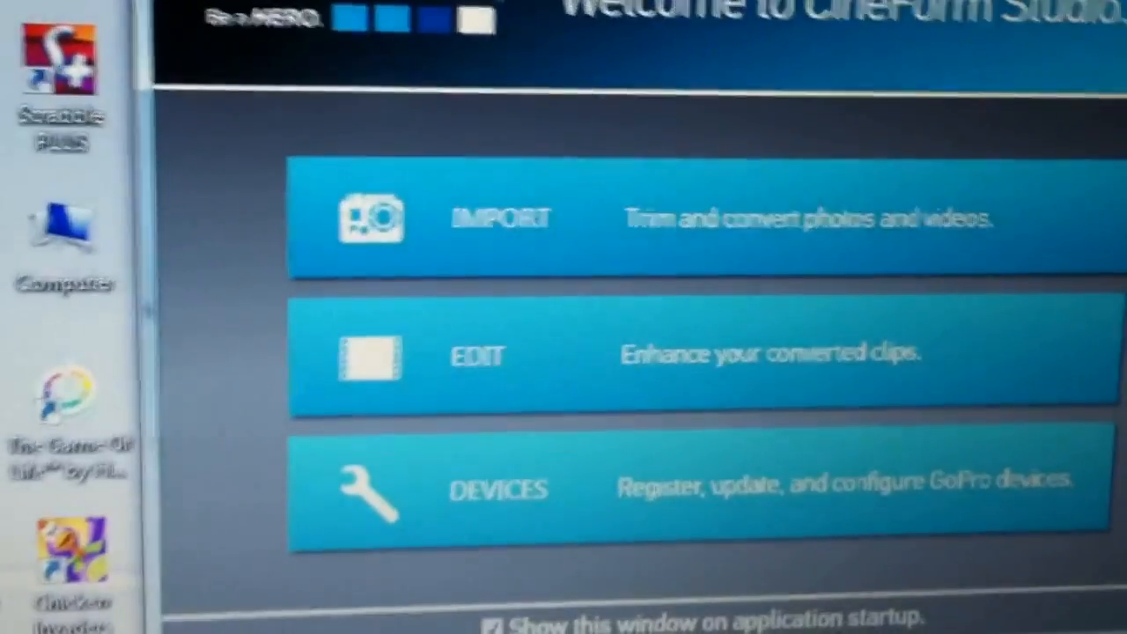
# - Show the Device Window with HD HERO2 at version 8.12.124 and an update available
pyautogui.click(496, 486)
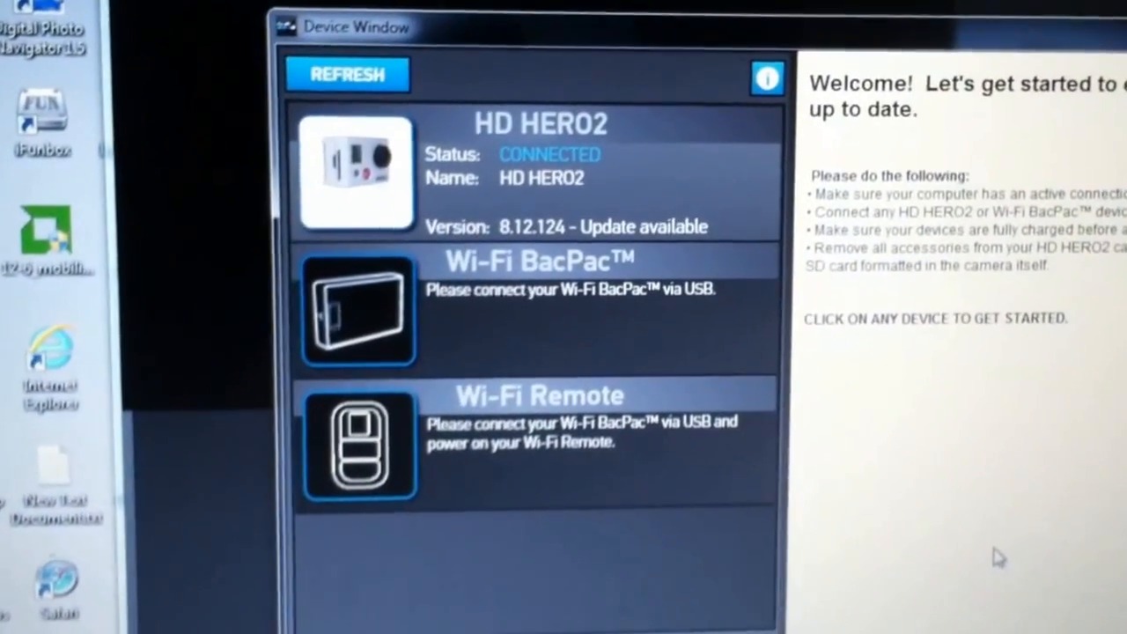